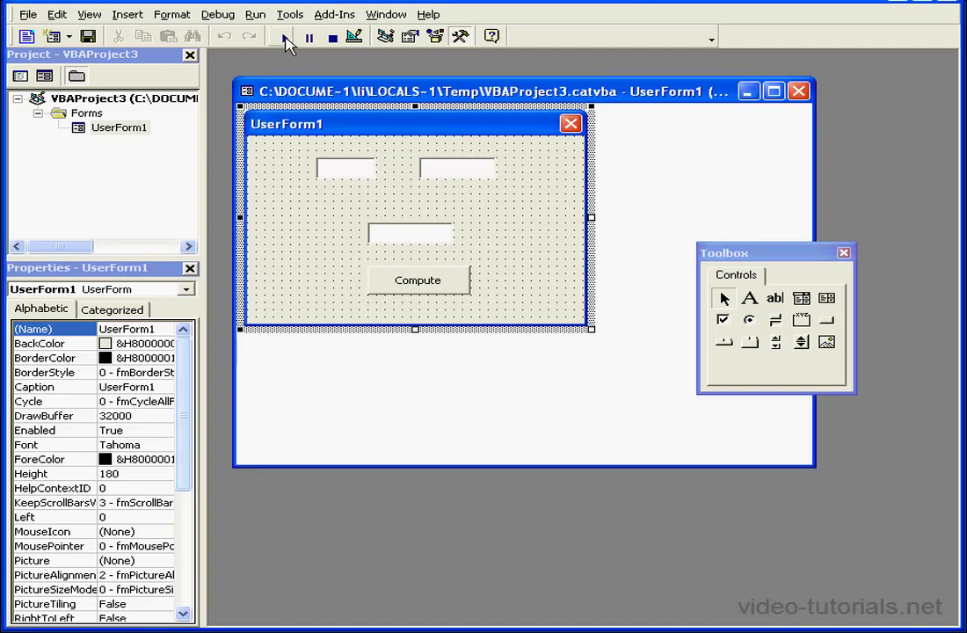
Run the form, try Compute and the result box, then return to design view
left_click(282, 35)
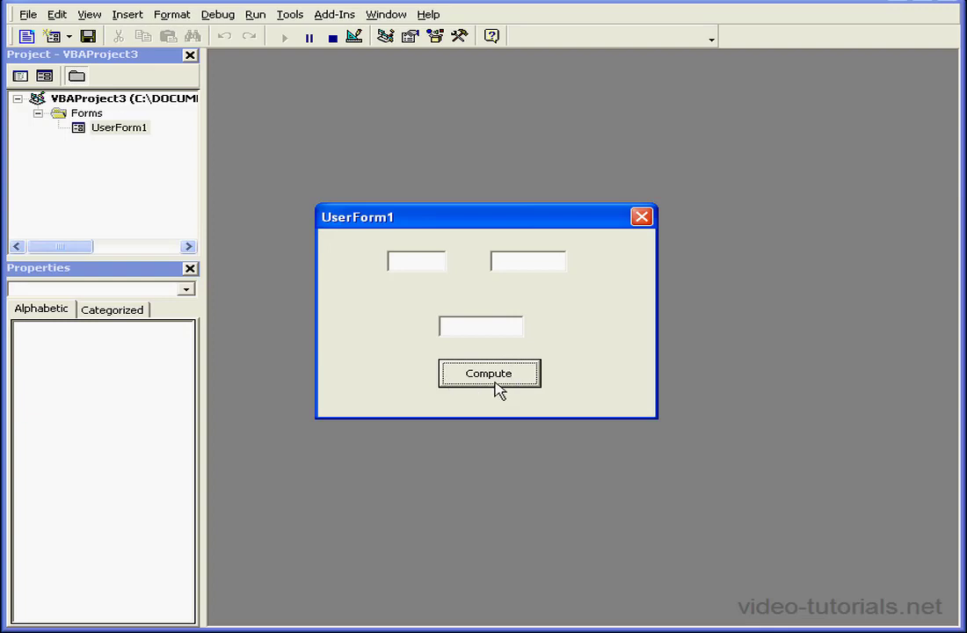
left_click(528, 260)
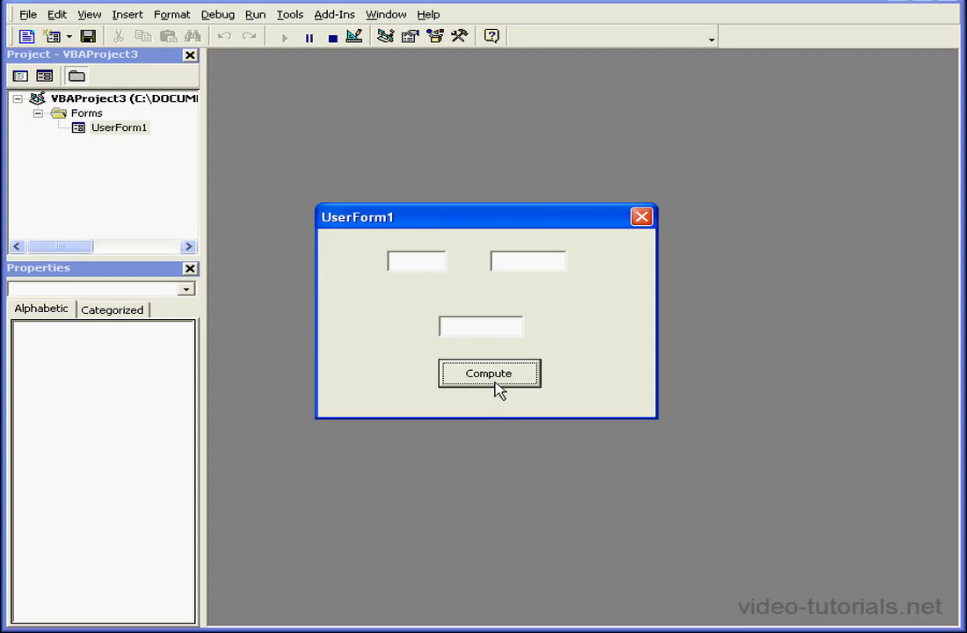
left_click(482, 326)
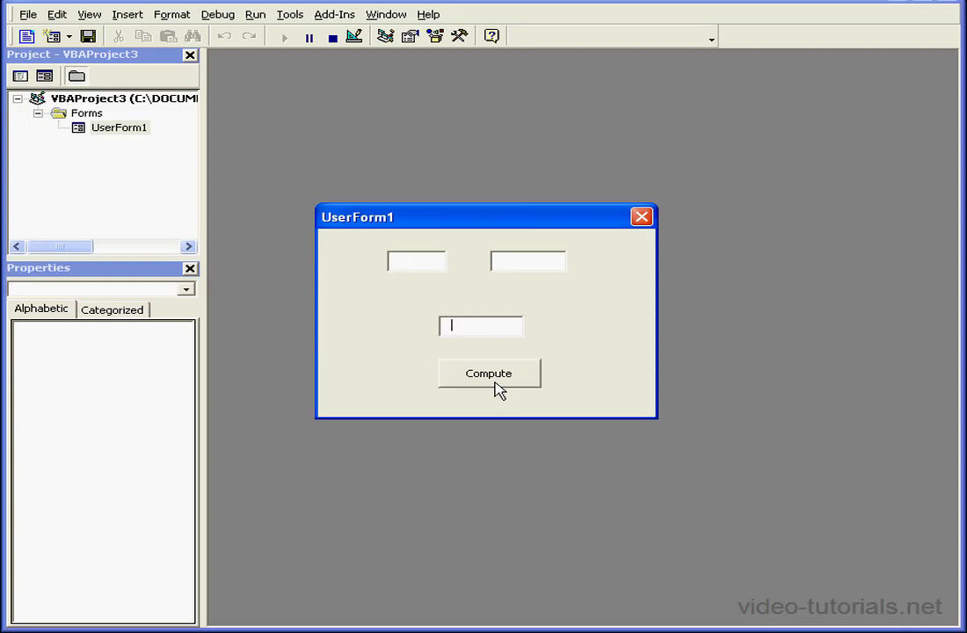
left_click(489, 373)
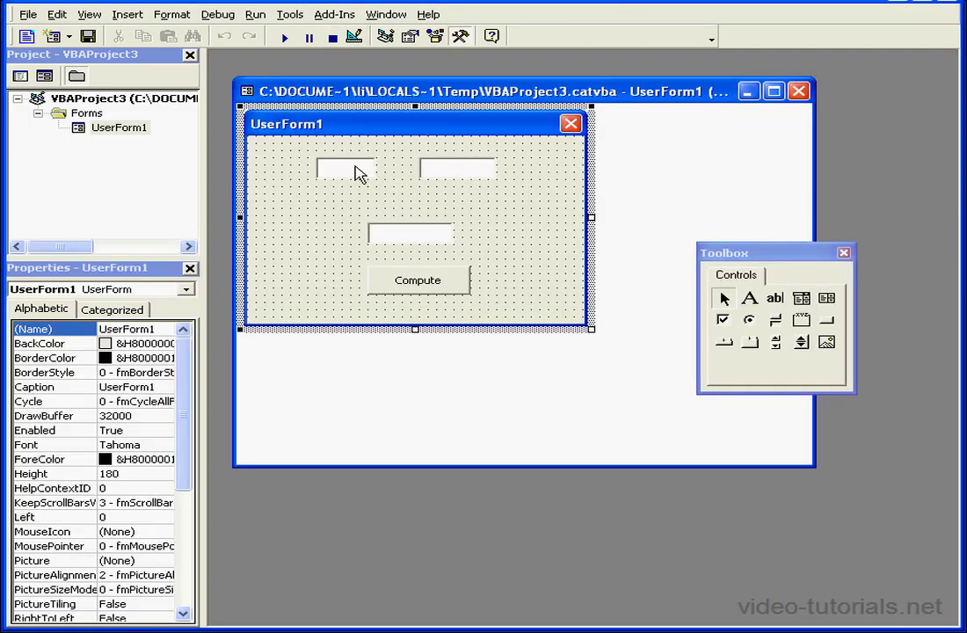
Select txtX and change its TabIndex from 1 to 0
left_click(344, 167)
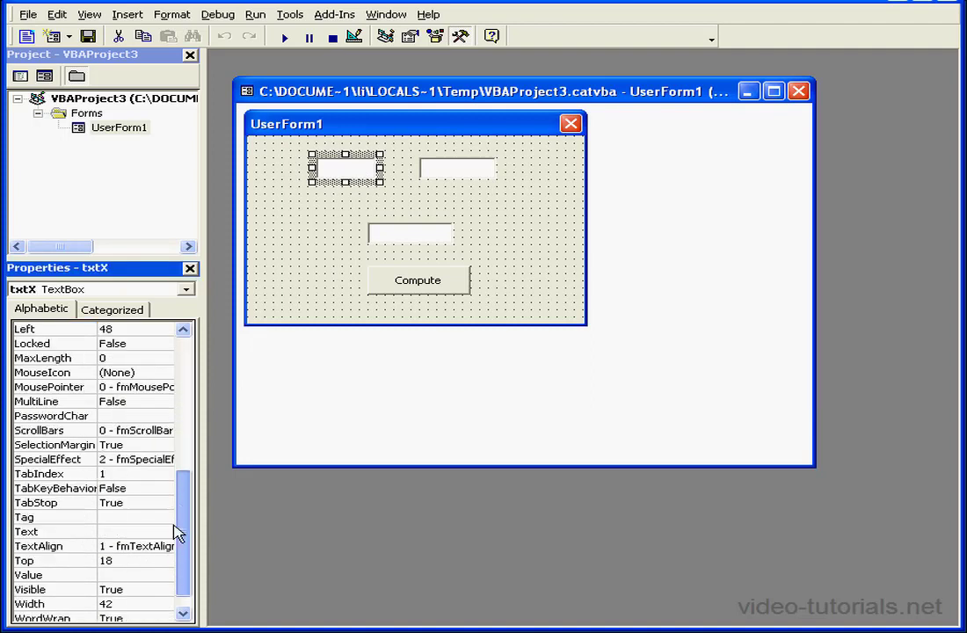
scroll("down", 3)
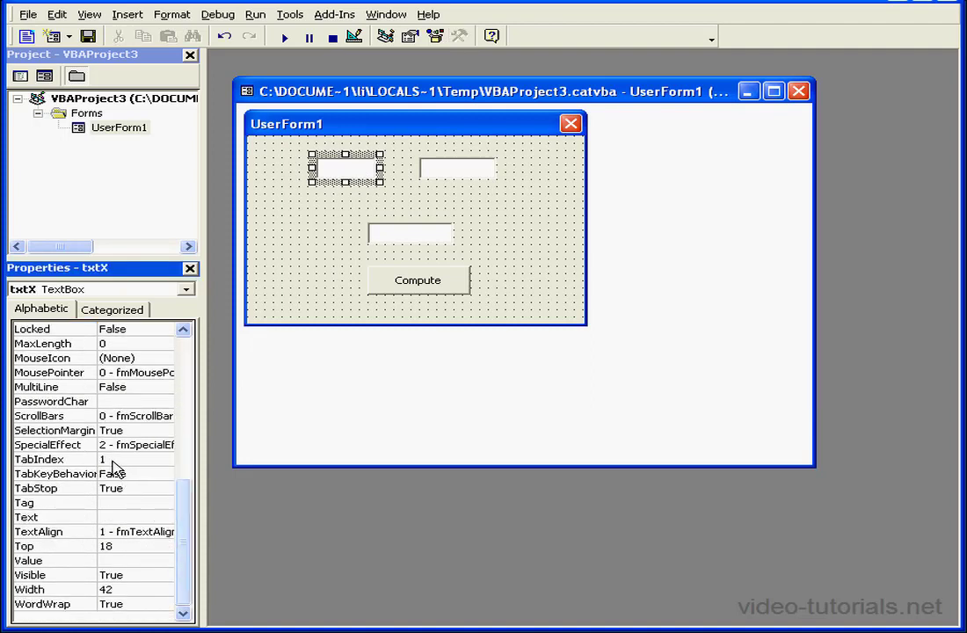
left_click(38, 459)
type("0")
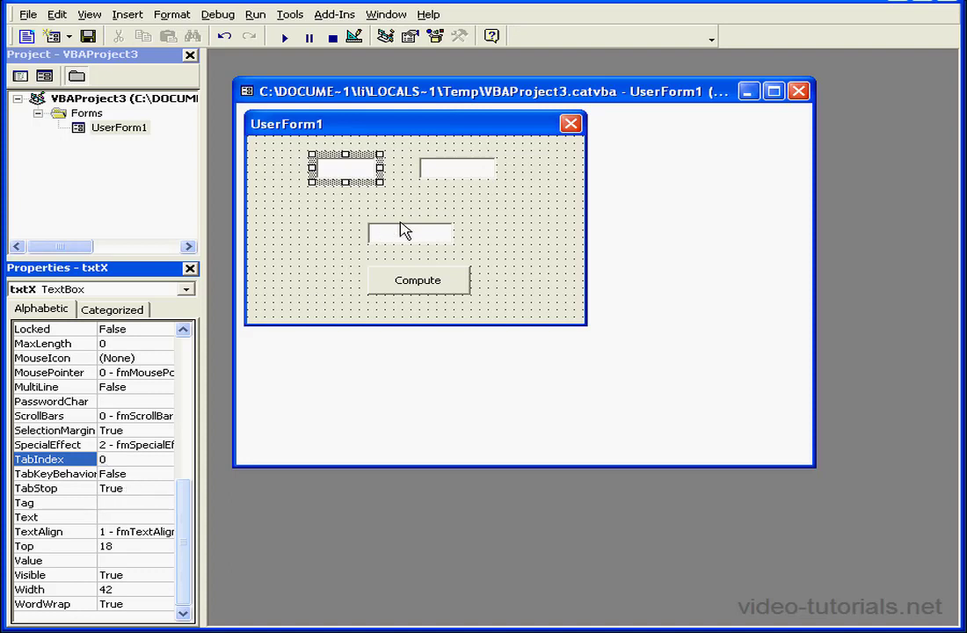
left_click(460, 36)
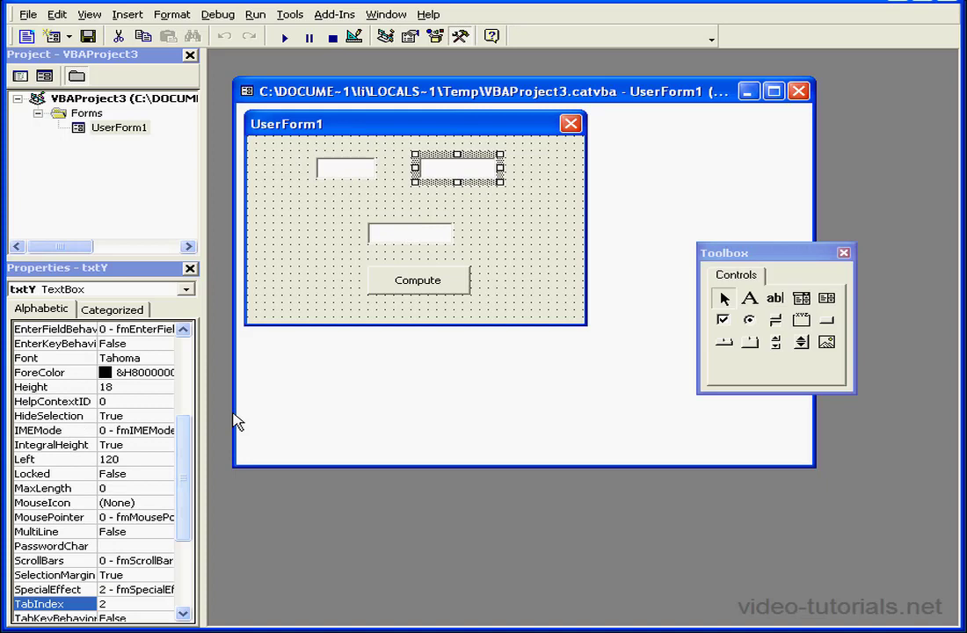
Give txtY TabIndex 1, then select the Compute button (btnOk) for TabIndex 2
scroll("up", 3)
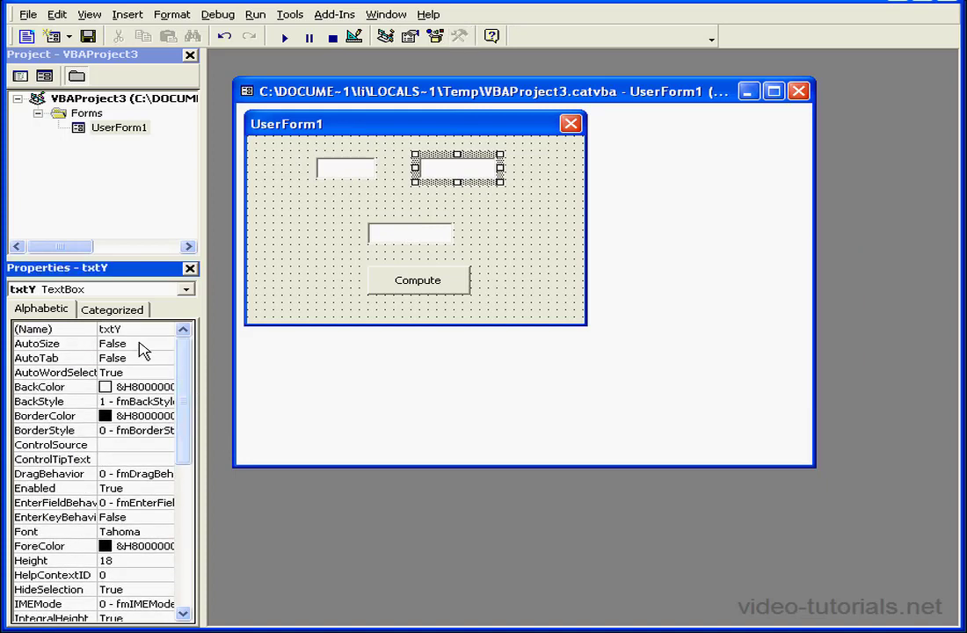
scroll("down", 3)
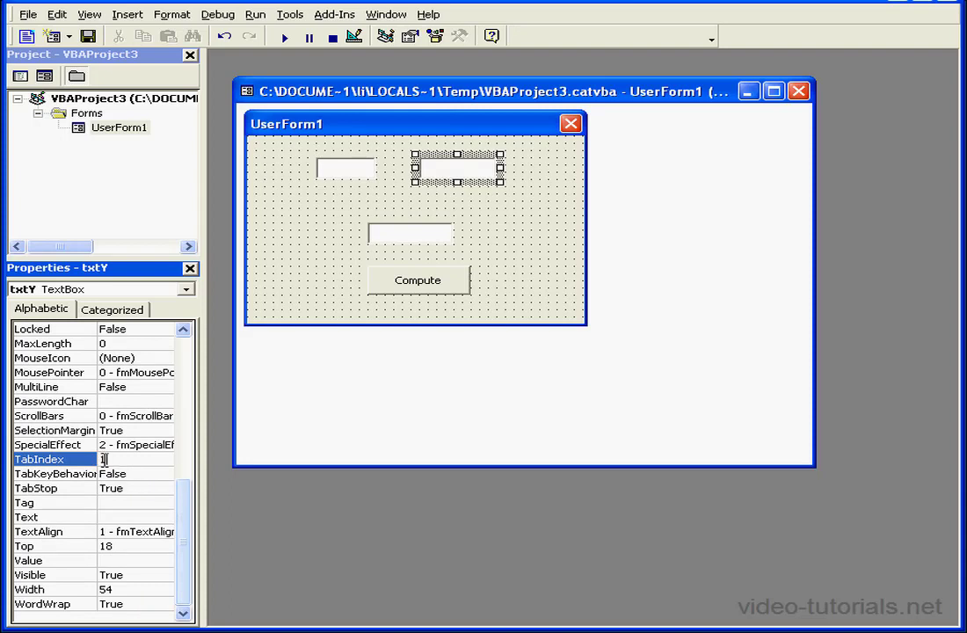
left_click(418, 280)
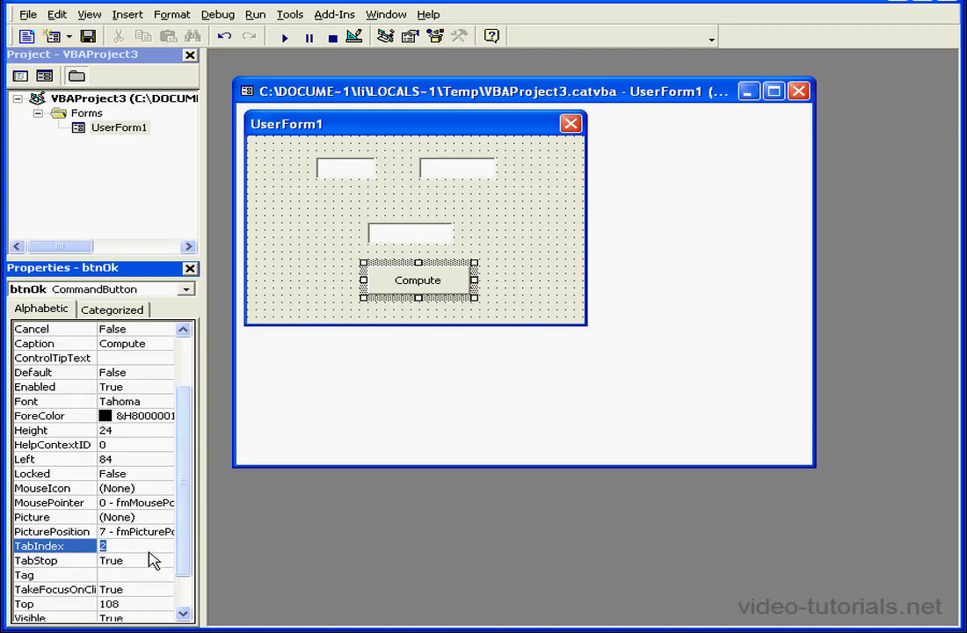
Select the result box txt2 and set its TabIndex to 3
left_click(408, 233)
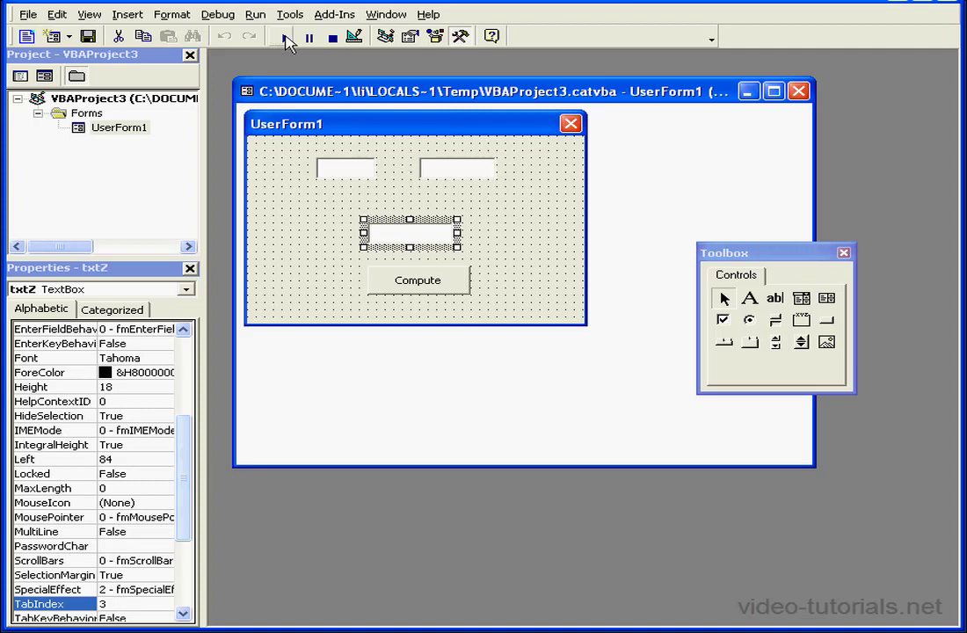
Run UserForm1 and tab through txtX, txtY and Compute to confirm the focus order
left_click(283, 35)
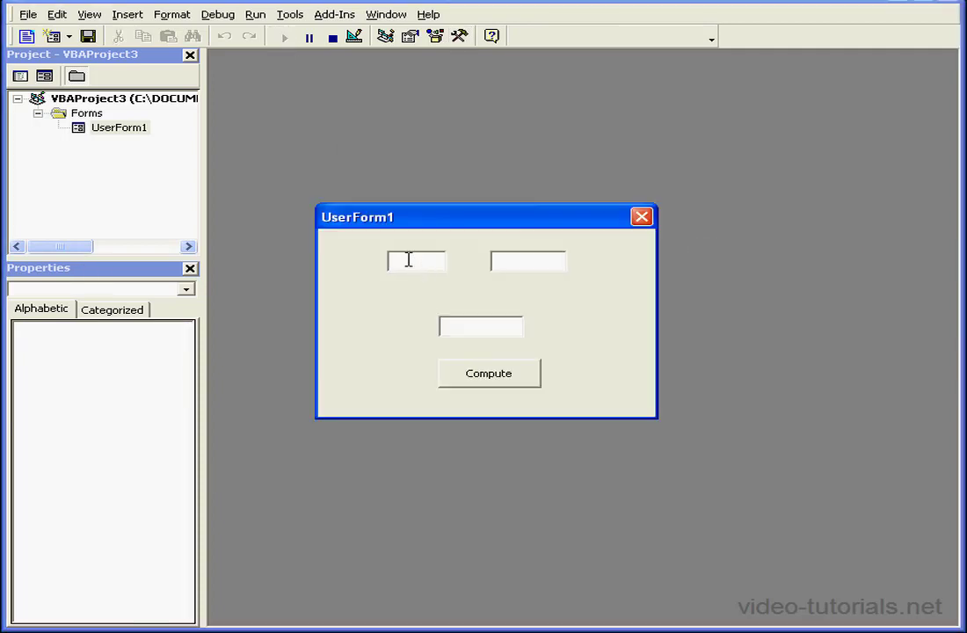
type("1")
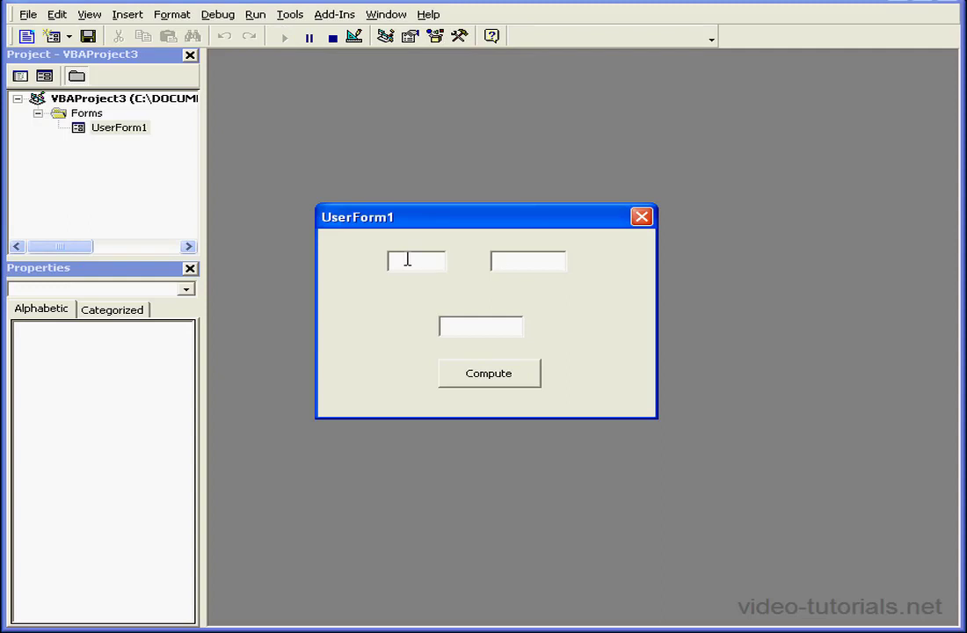
left_click(527, 260)
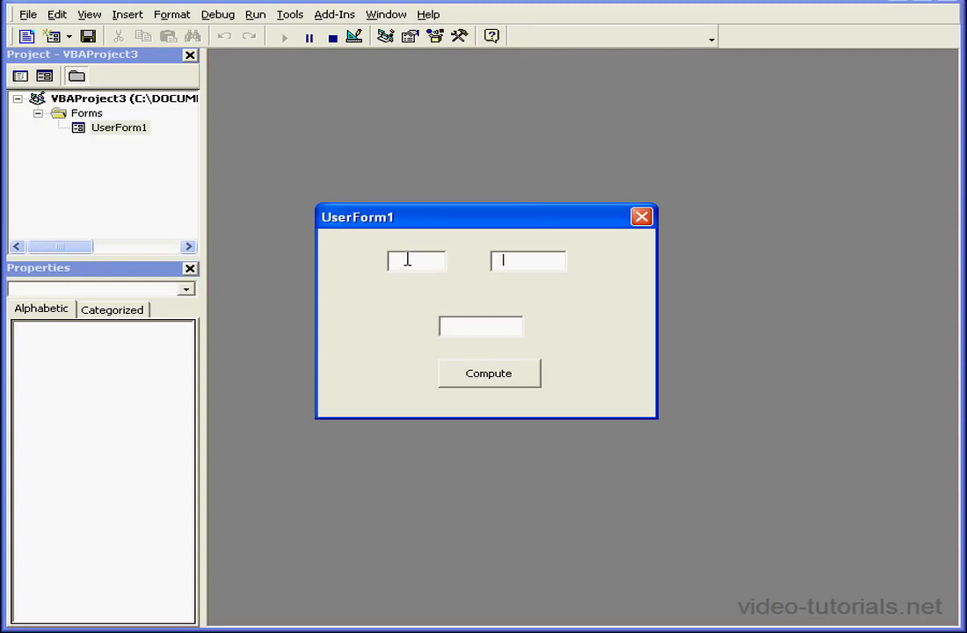
left_click(489, 373)
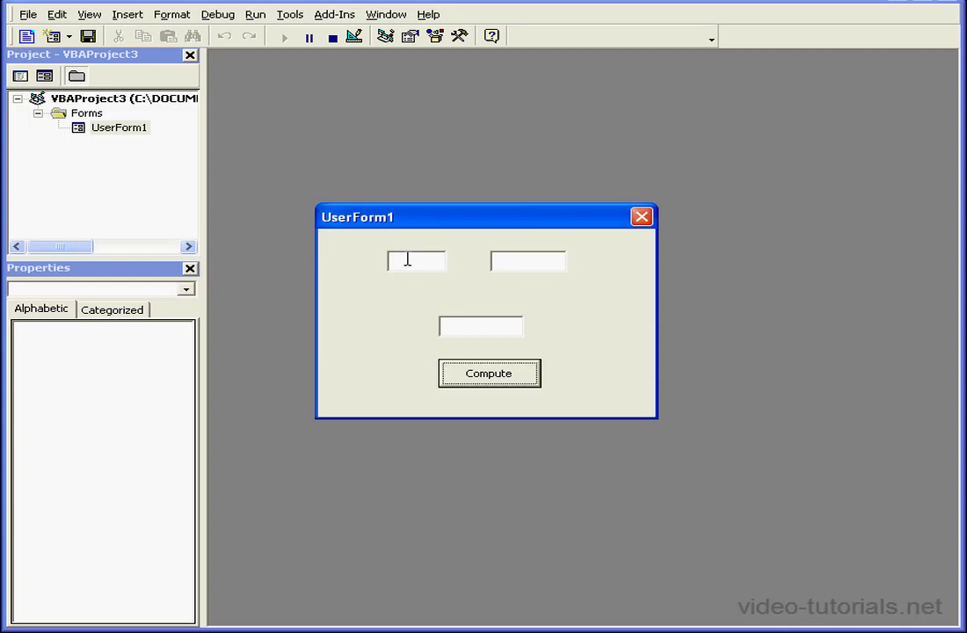